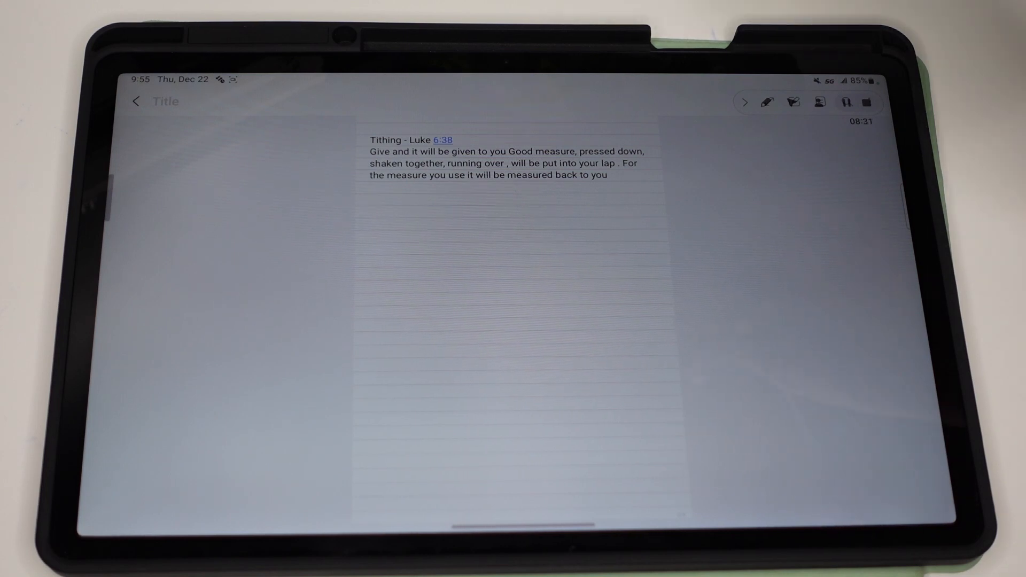
# Create a square Instagram Post design and give its page a light green background.
pyautogui.scroll(-3)
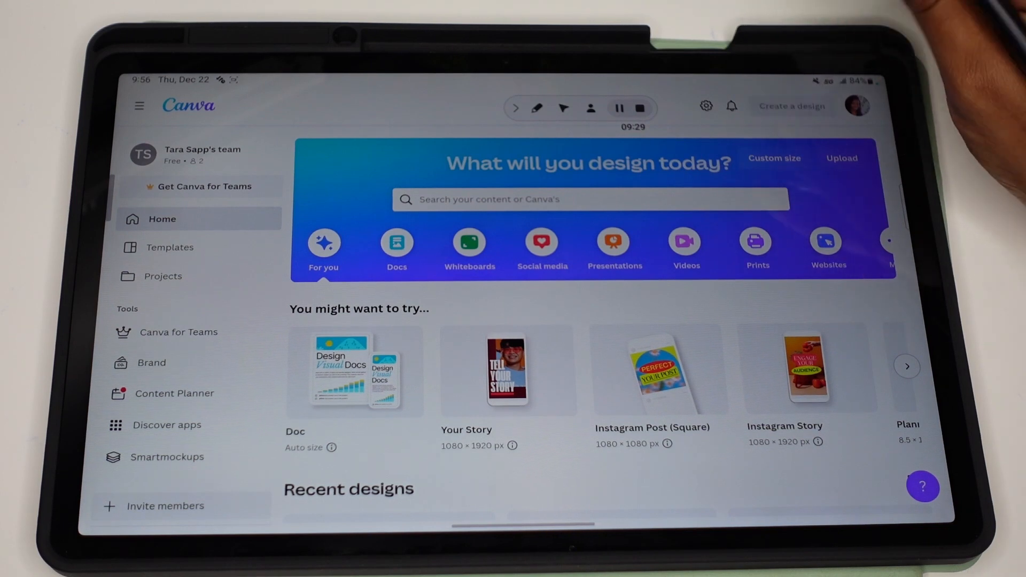
pyautogui.click(792, 107)
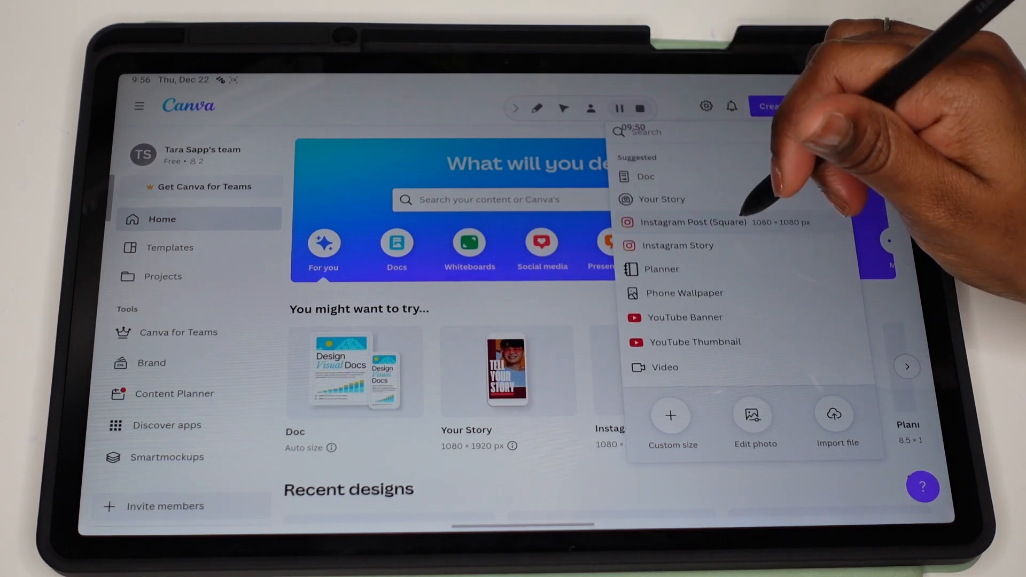
pyautogui.click(693, 222)
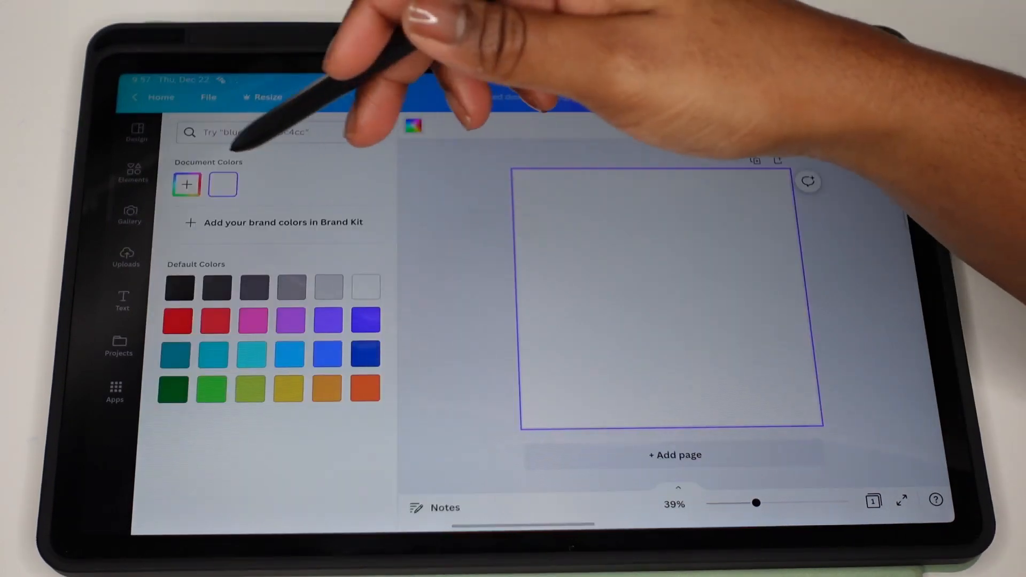
pyautogui.click(187, 184)
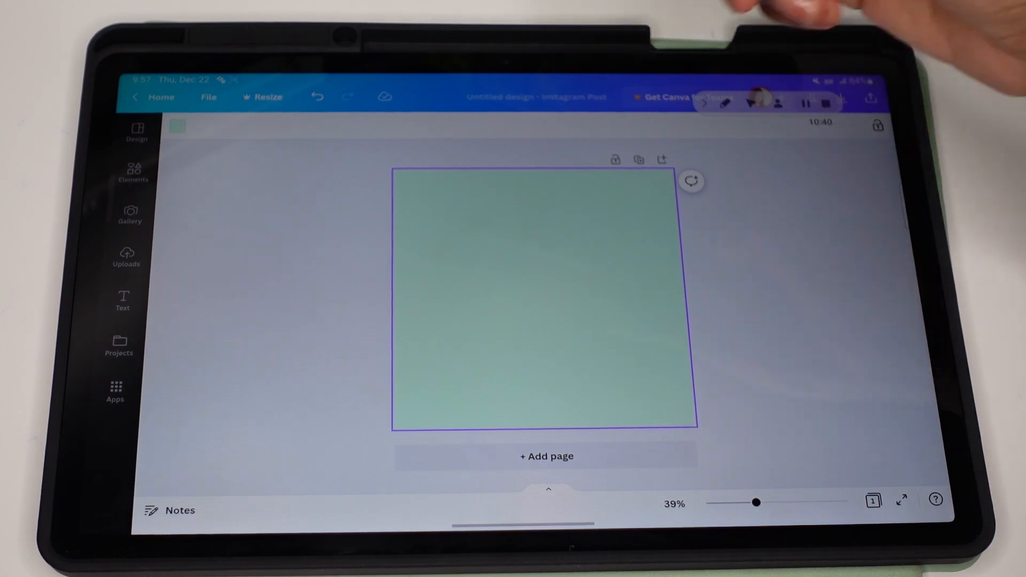
# Search Elements photos for 'houses' and drag a white house photo to the bottom-right corner.
pyautogui.click(134, 171)
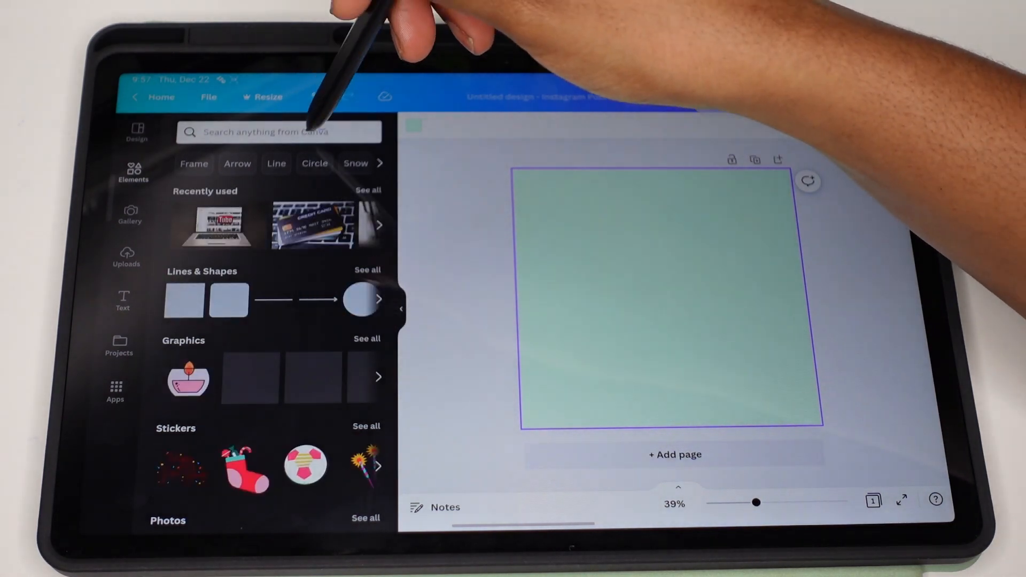
pyautogui.click(277, 132)
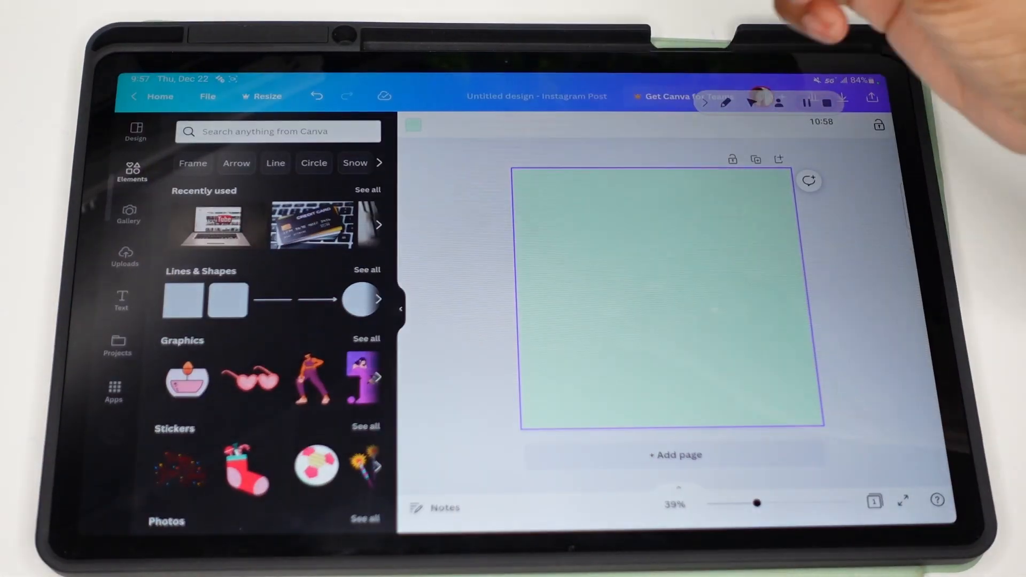
pyautogui.click(277, 132)
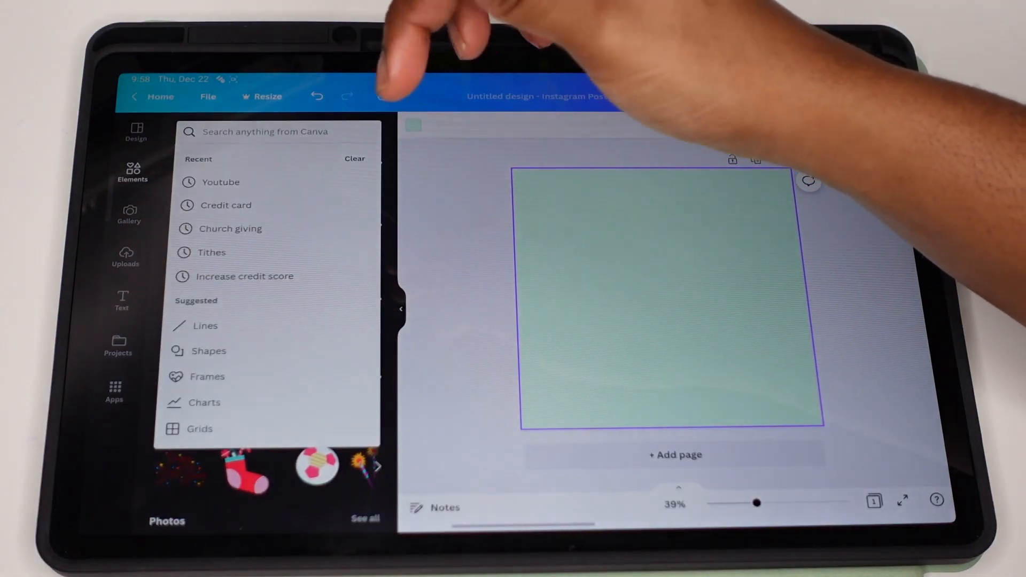
pyautogui.click(264, 132)
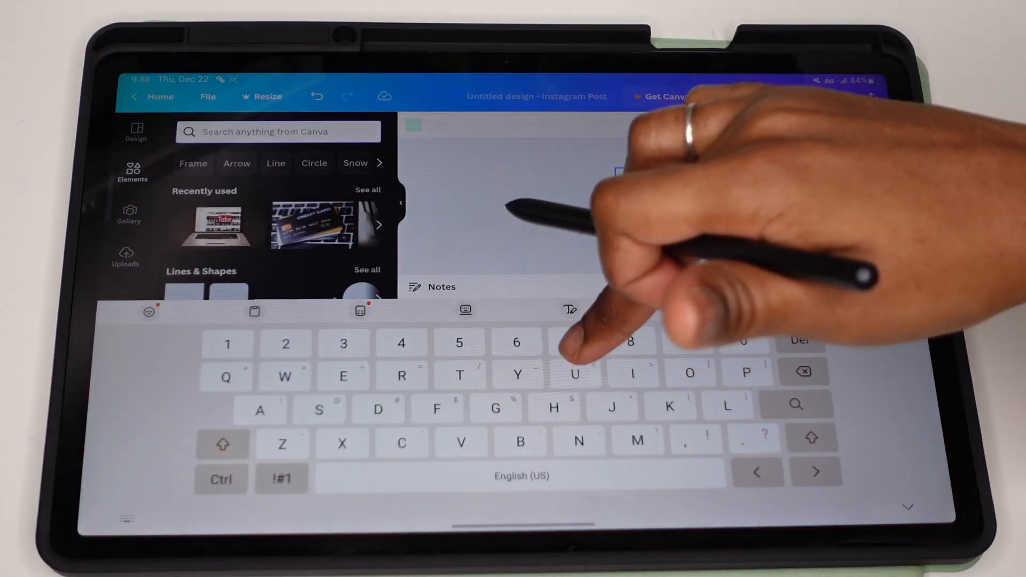
pyautogui.write('U')
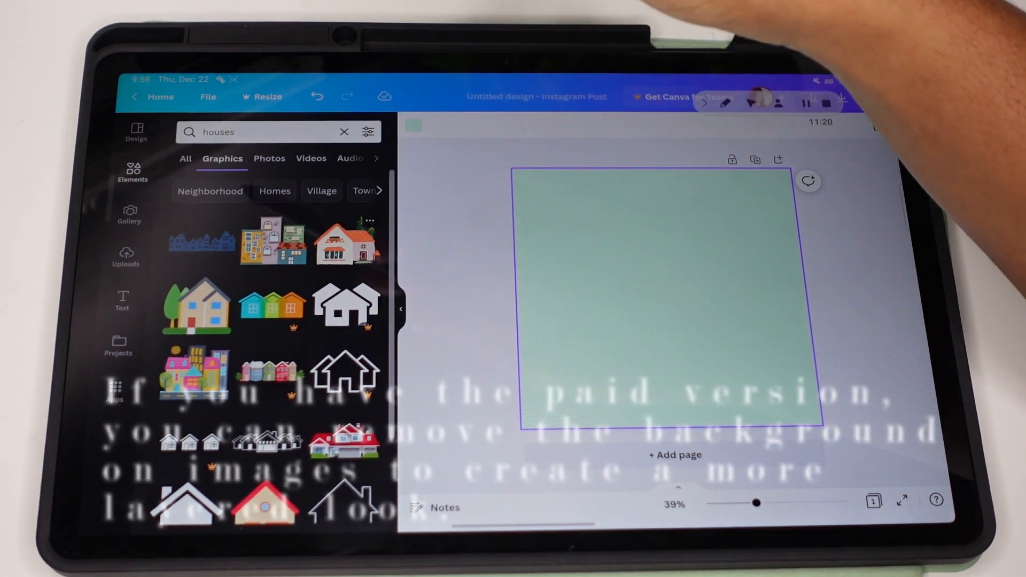
pyautogui.click(269, 158)
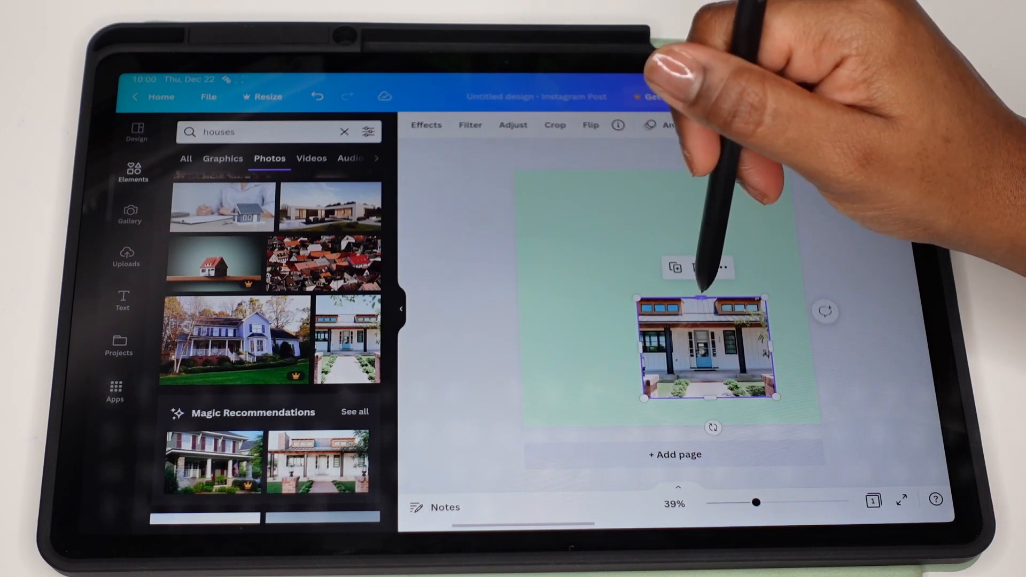
pyautogui.moveTo(707, 347); pyautogui.dragTo(680, 330)
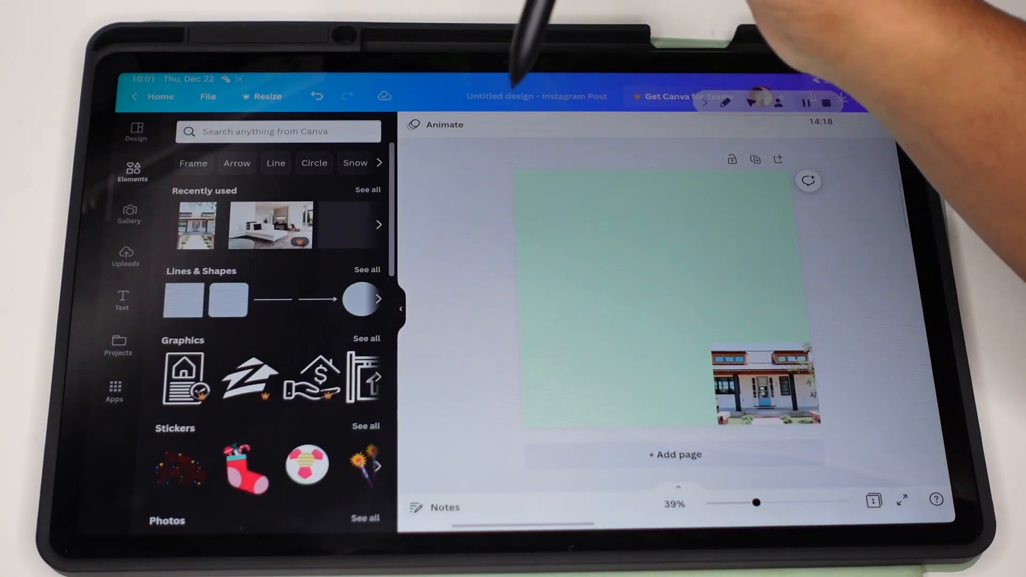
# From Recently used, add a credit card photo at upper right and a shrunken book photo beside the house.
pyautogui.click(368, 190)
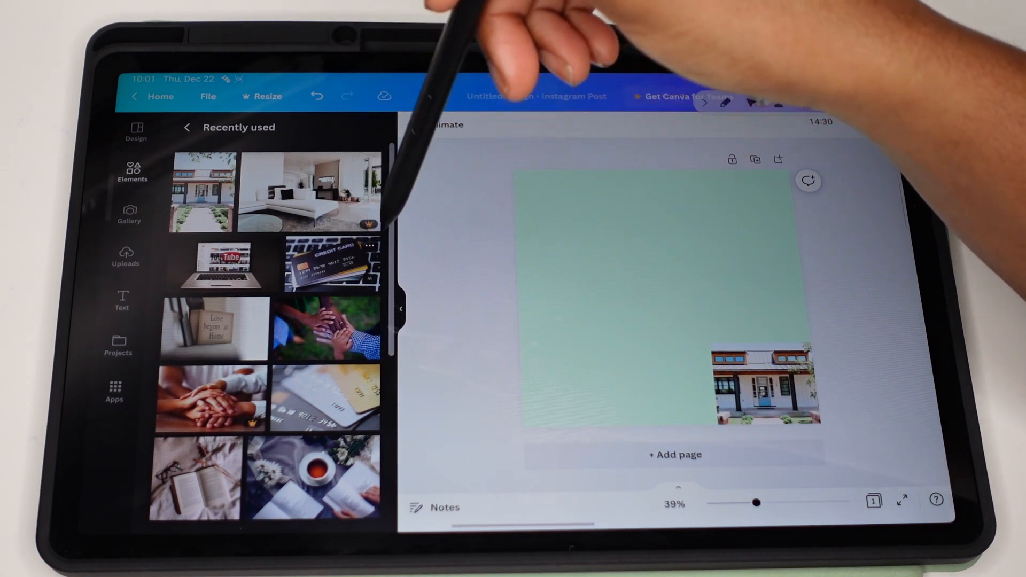
pyautogui.click(327, 263)
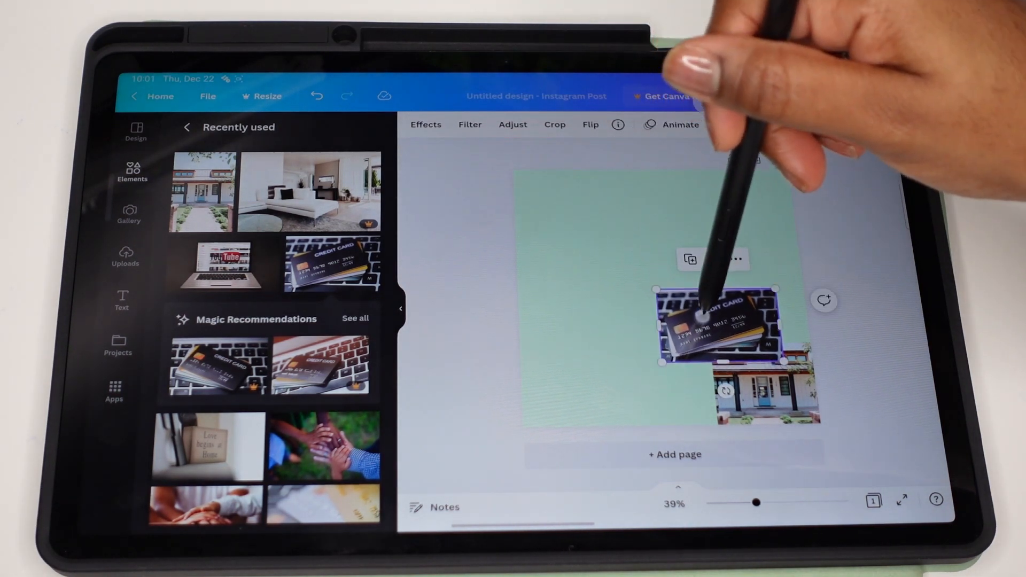
pyautogui.moveTo(710, 327); pyautogui.dragTo(736, 245)
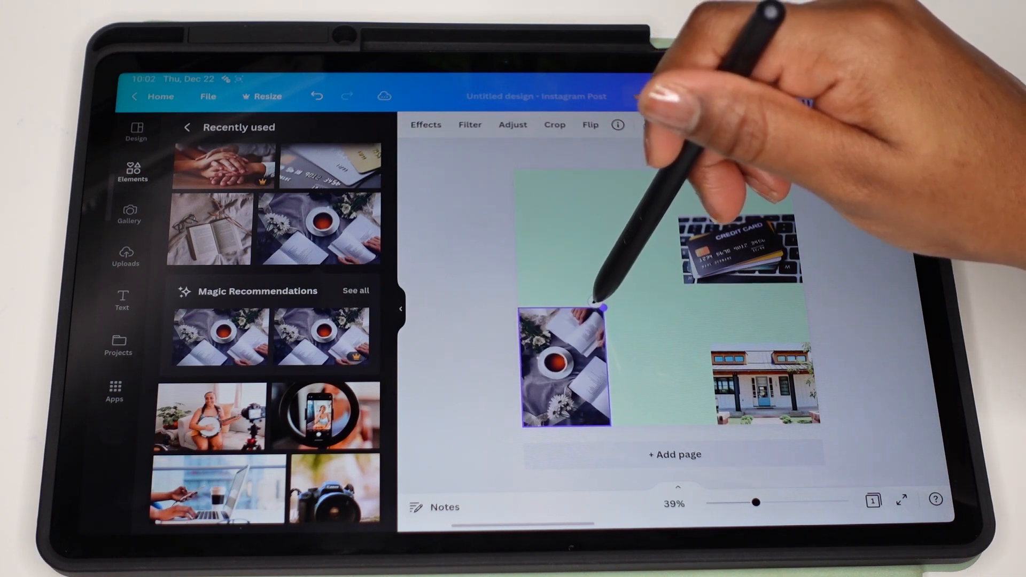
pyautogui.click(564, 366)
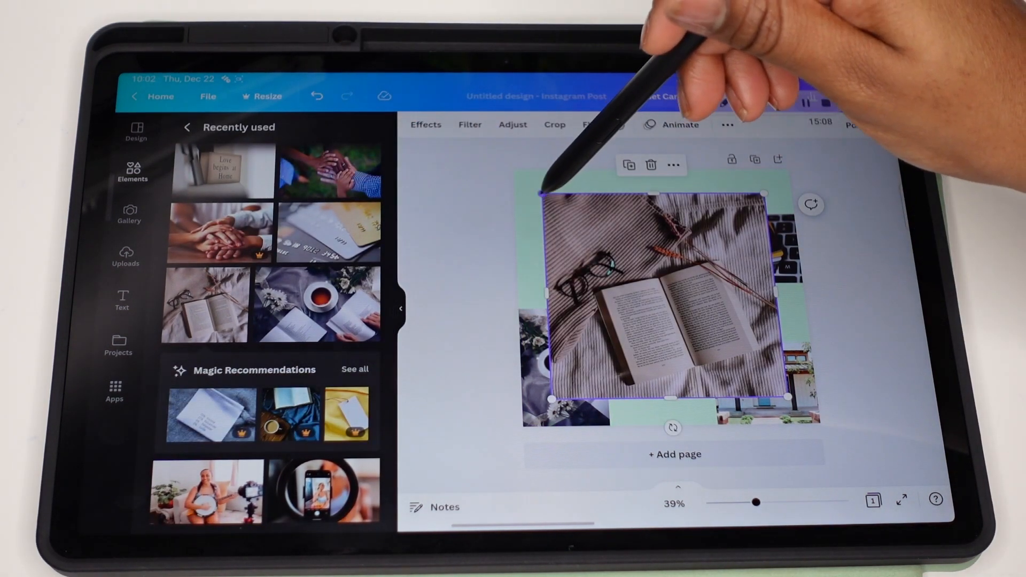
pyautogui.moveTo(654, 295); pyautogui.dragTo(720, 340)
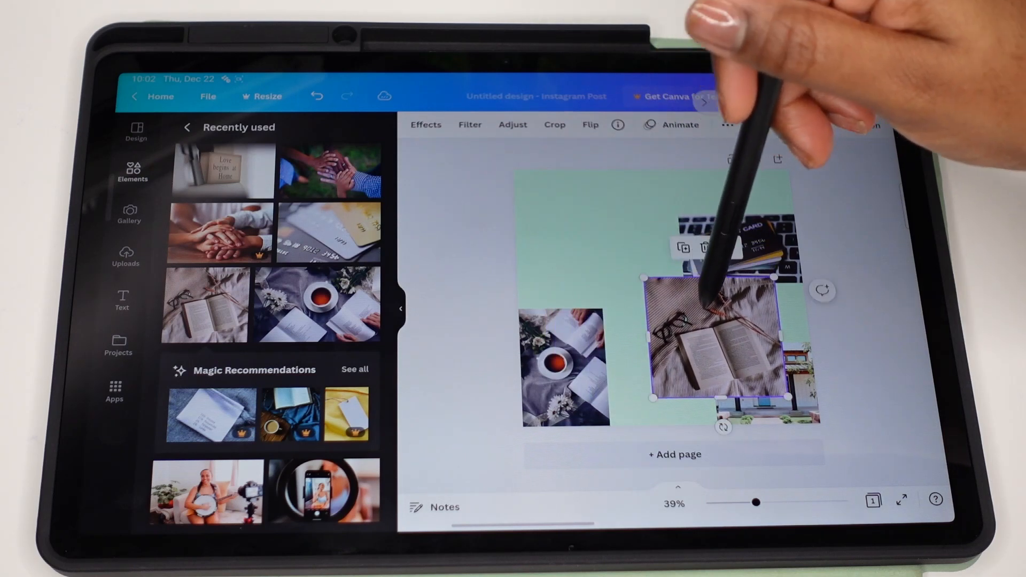
pyautogui.moveTo(720, 334); pyautogui.dragTo(664, 370)
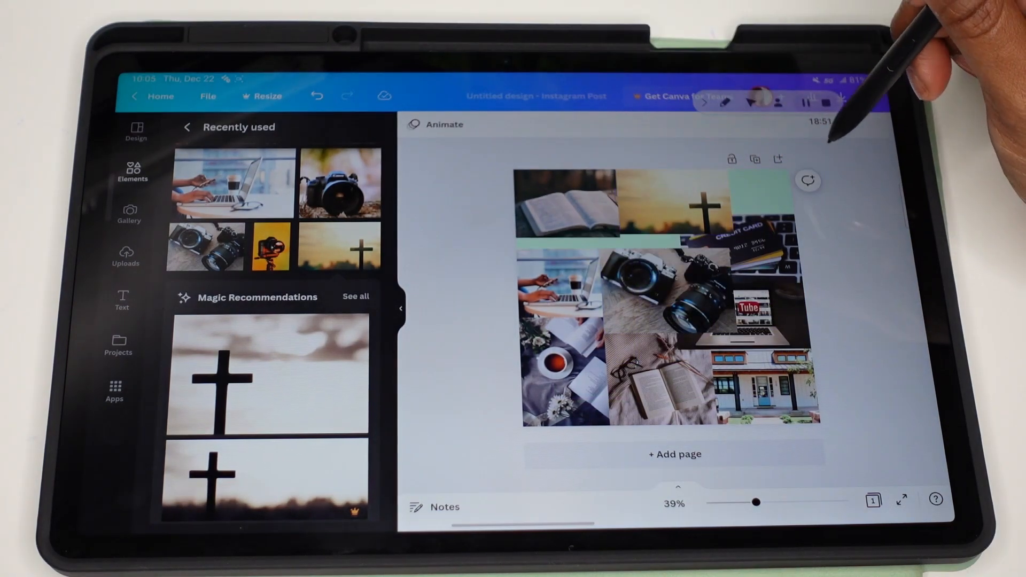
# Add the 'Love begins at Home' photo and fit it into the top-right gap.
pyautogui.click(747, 244)
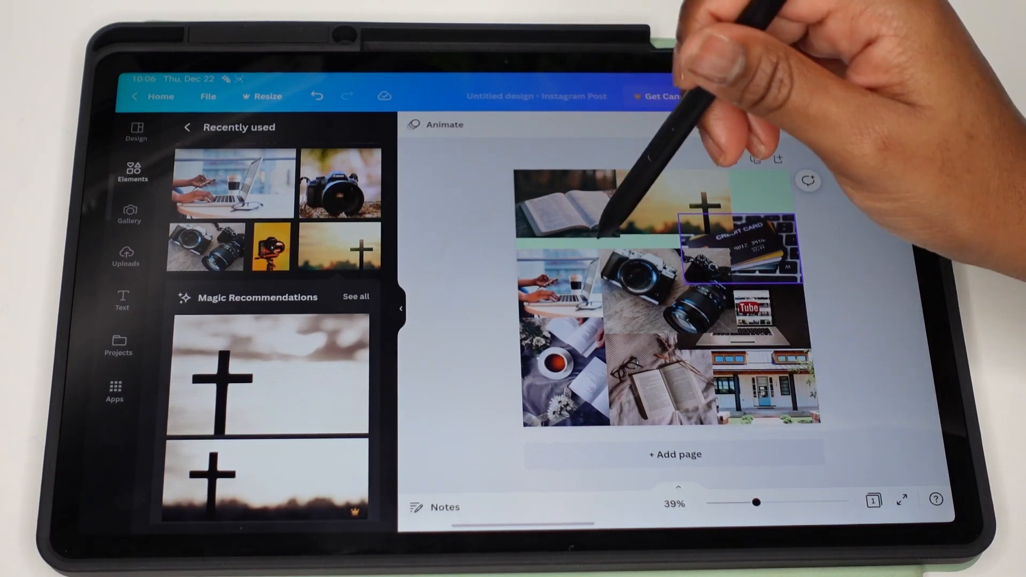
pyautogui.click(565, 293)
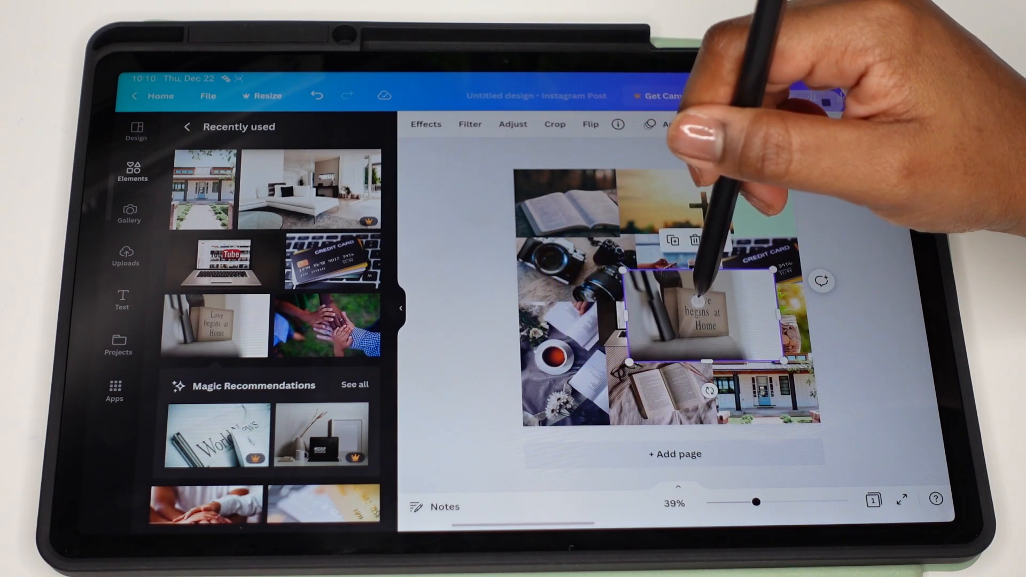
pyautogui.moveTo(703, 311); pyautogui.dragTo(732, 210)
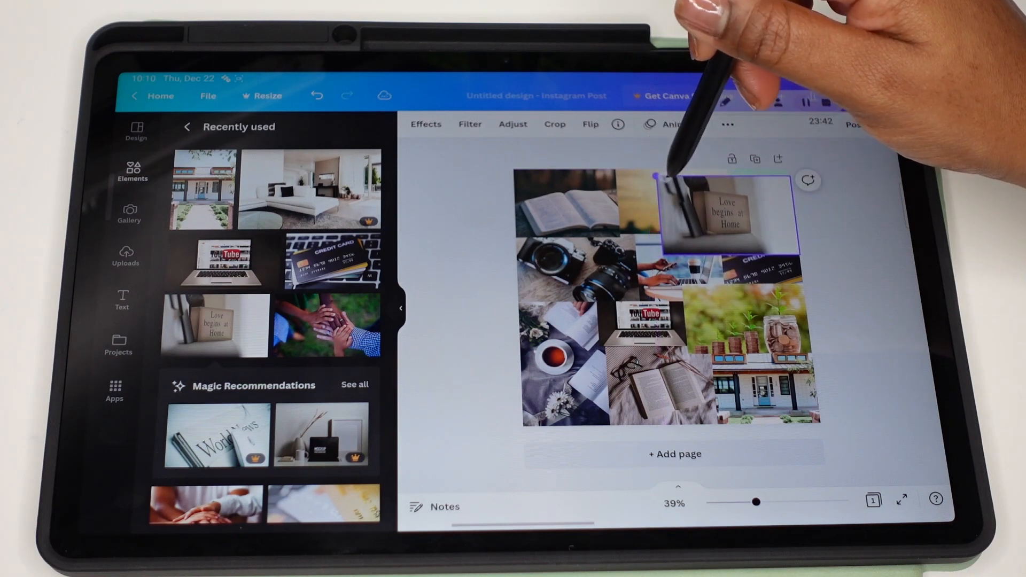
pyautogui.moveTo(726, 209); pyautogui.dragTo(713, 199)
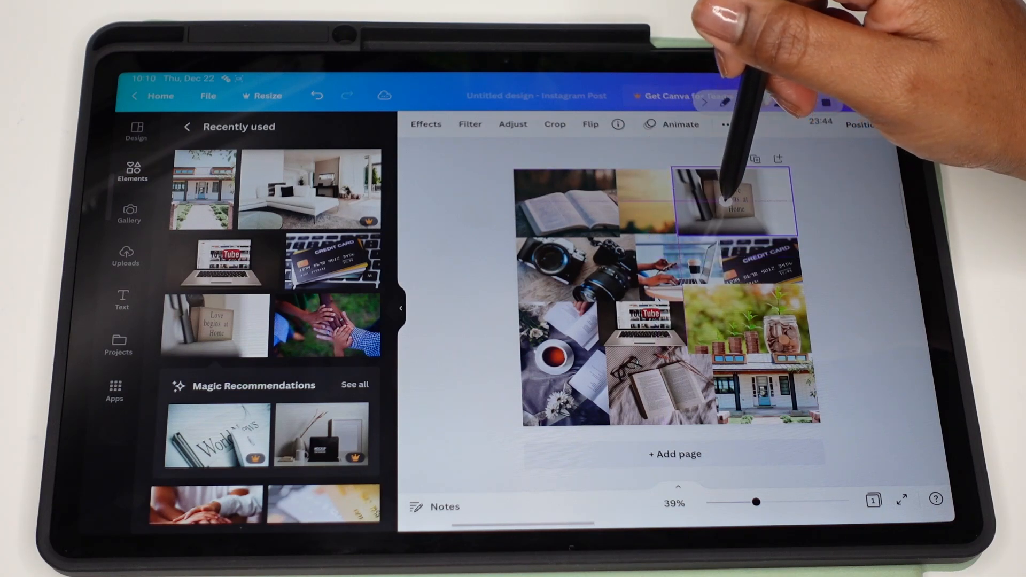
pyautogui.click(736, 204)
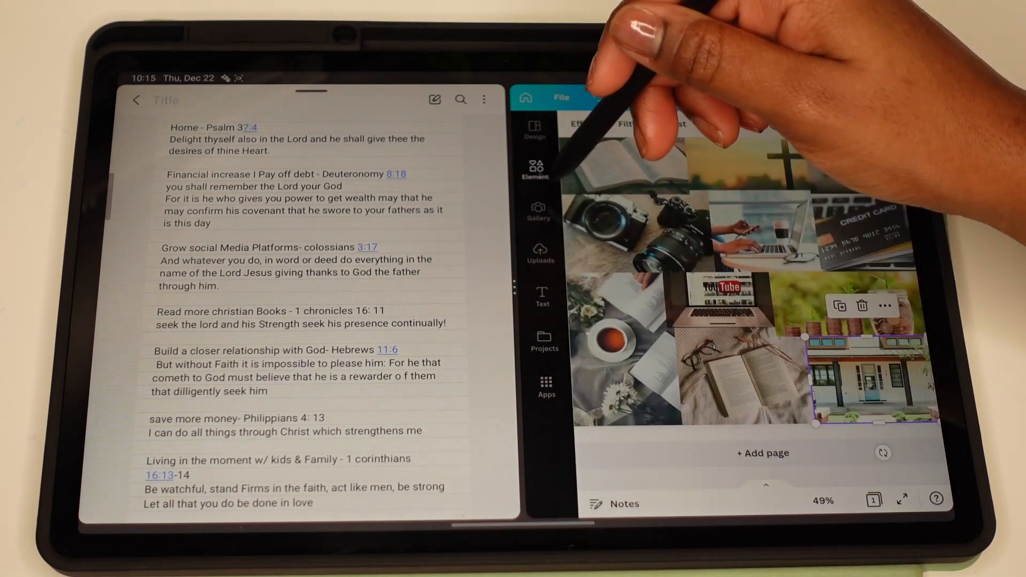
# Add an Anton 'Home - Psalm 37:4' title onto the house photo.
pyautogui.click(541, 297)
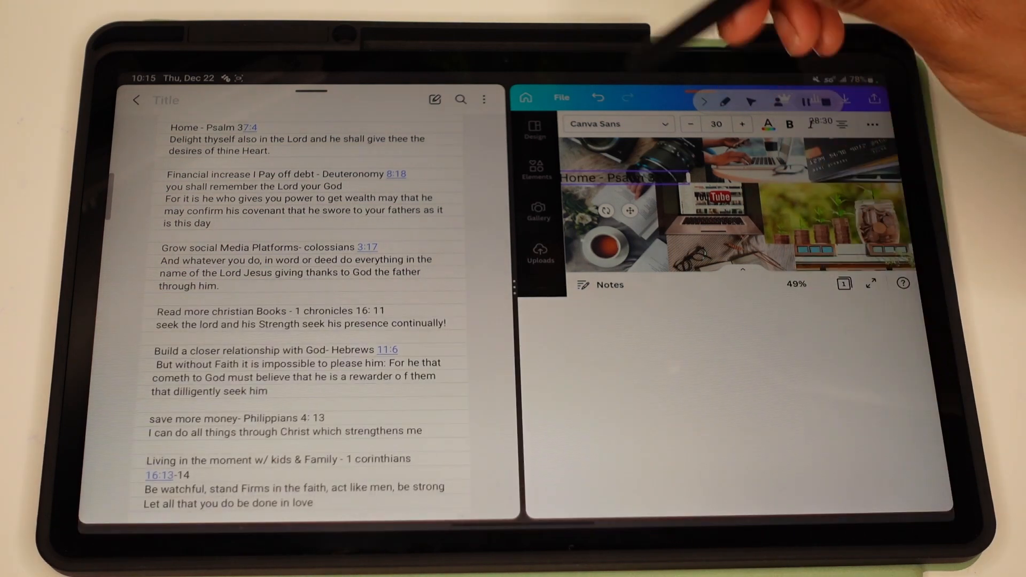
pyautogui.click(605, 123)
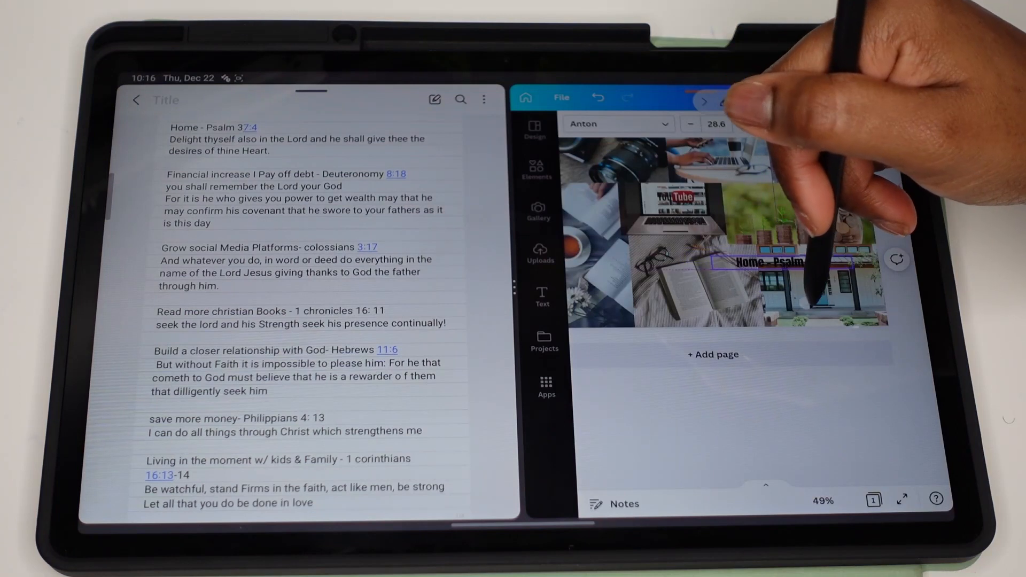
pyautogui.moveTo(785, 262); pyautogui.dragTo(827, 320)
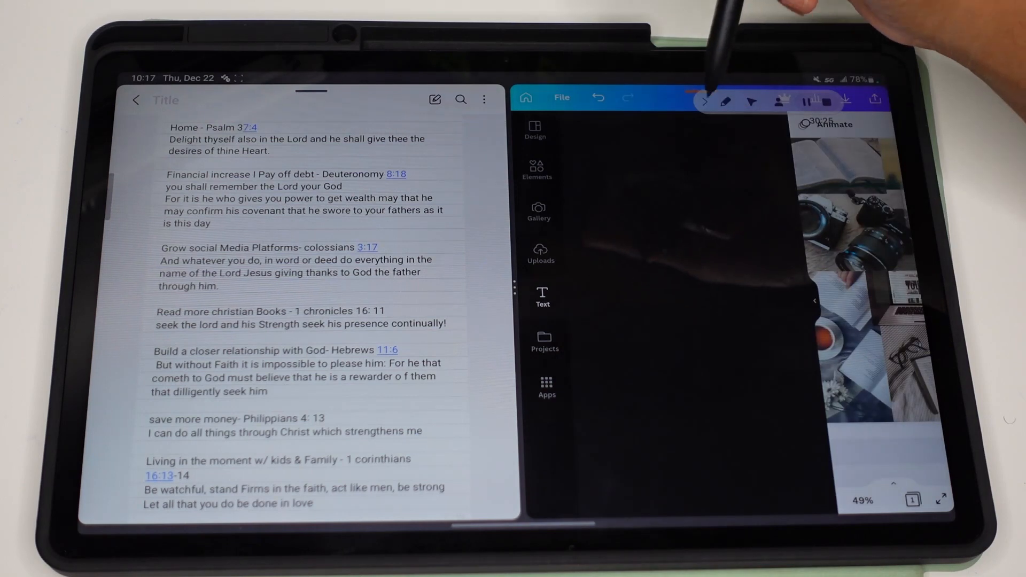
# Add the Anton 'Financial increase I Pay off debt - Deuteronomy 8:18' title onto the savings jar photo.
pyautogui.click(542, 296)
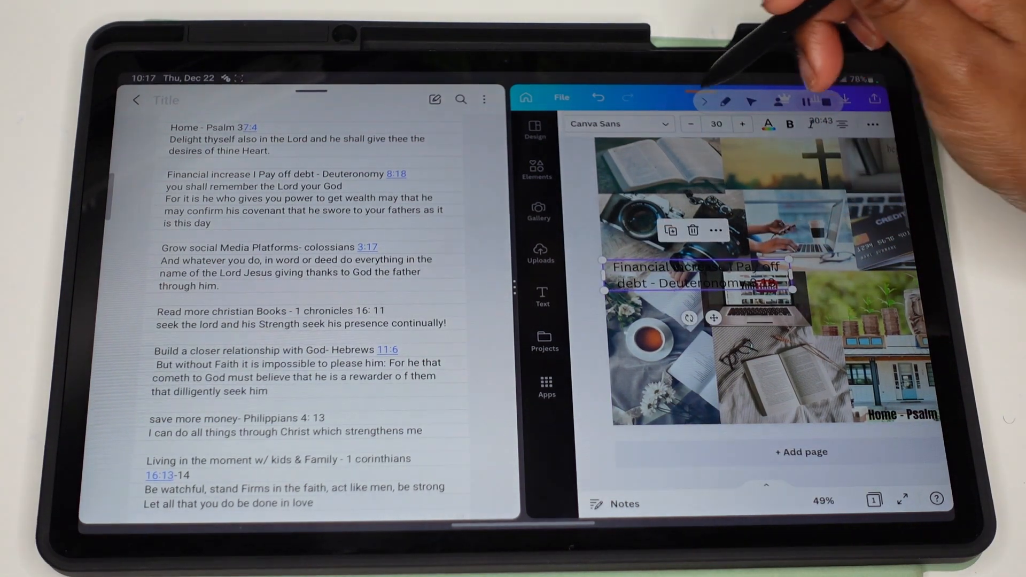
pyautogui.click(600, 123)
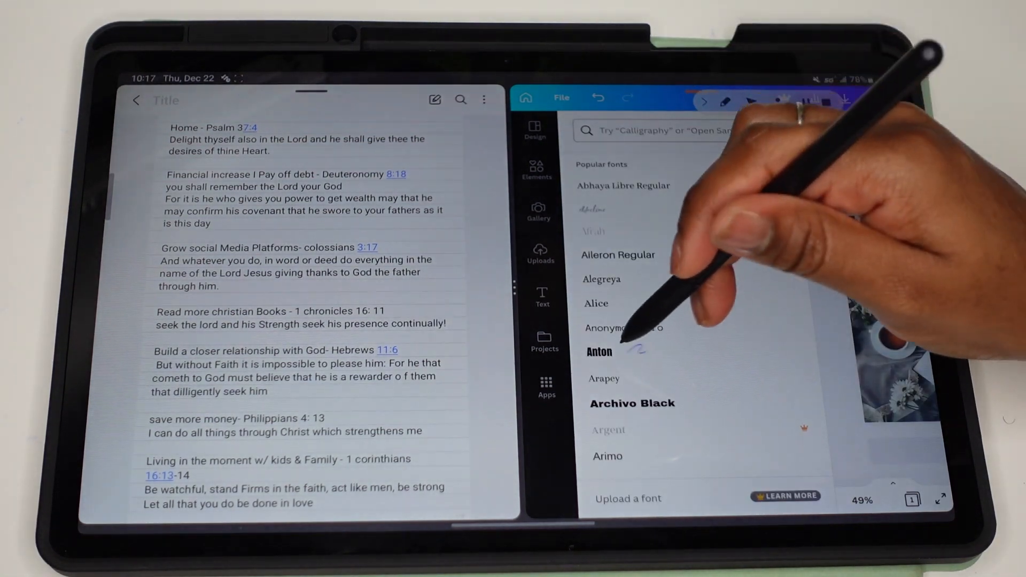
pyautogui.click(599, 351)
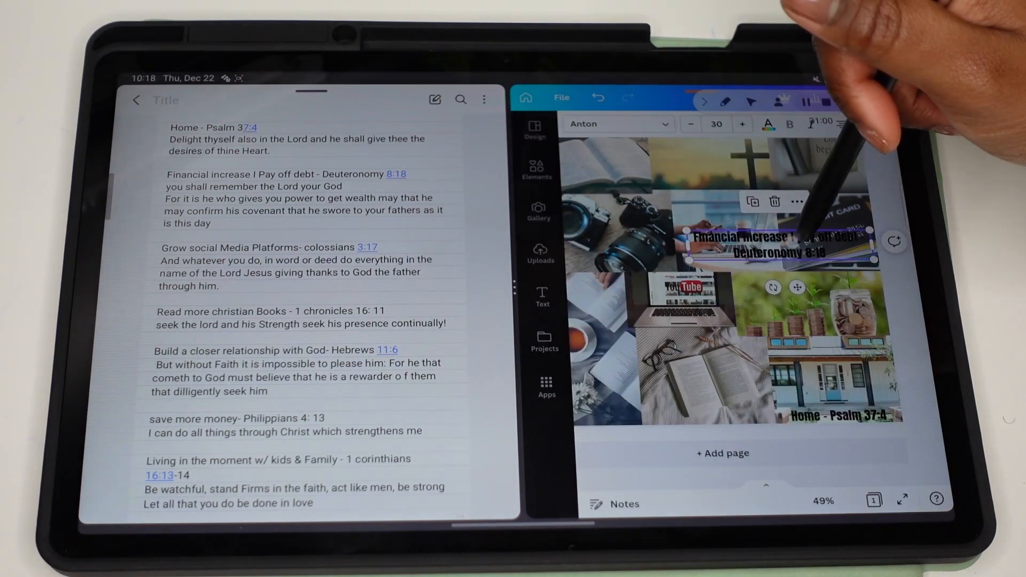
pyautogui.moveTo(779, 245); pyautogui.dragTo(818, 288)
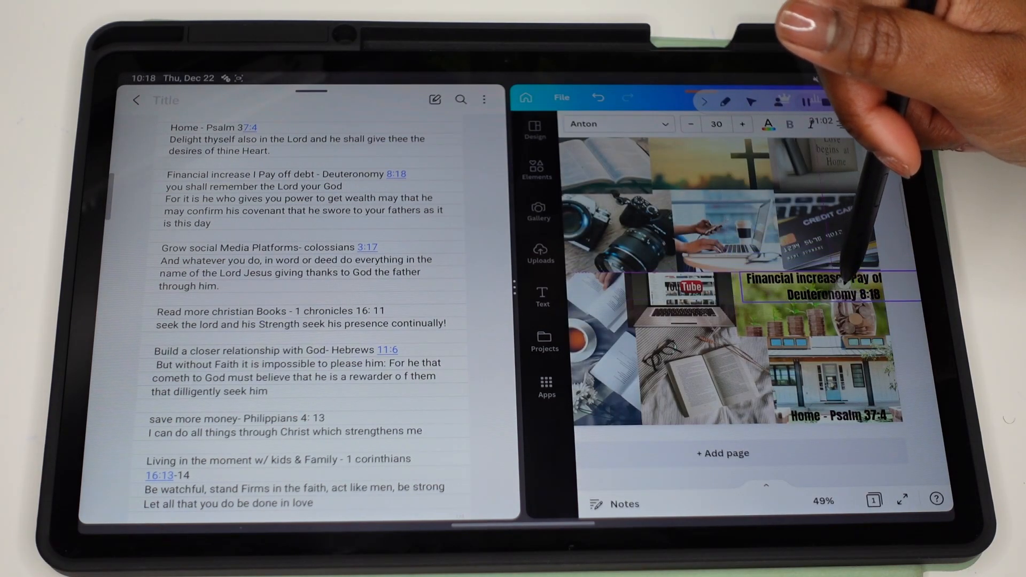
pyautogui.click(812, 288)
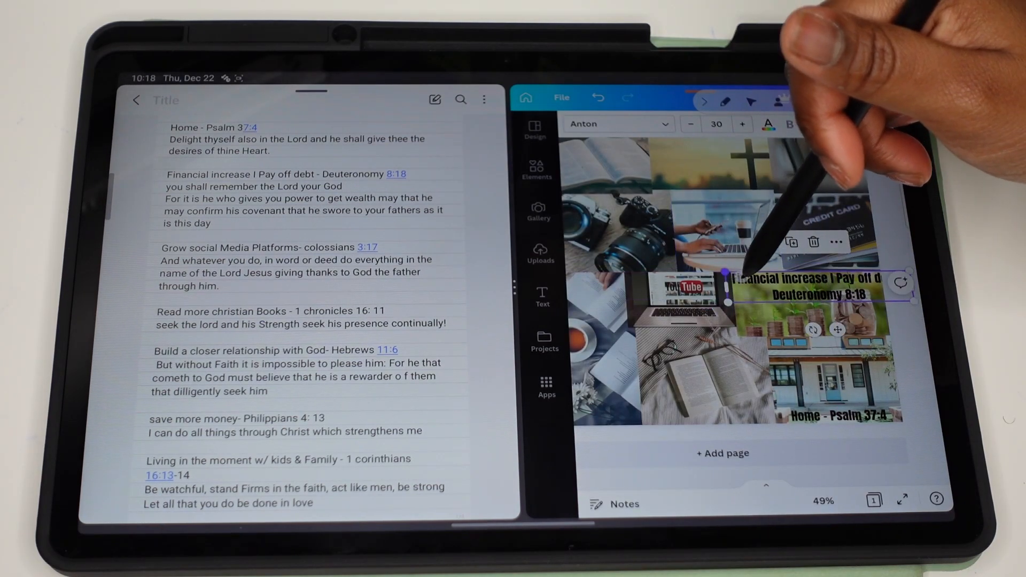